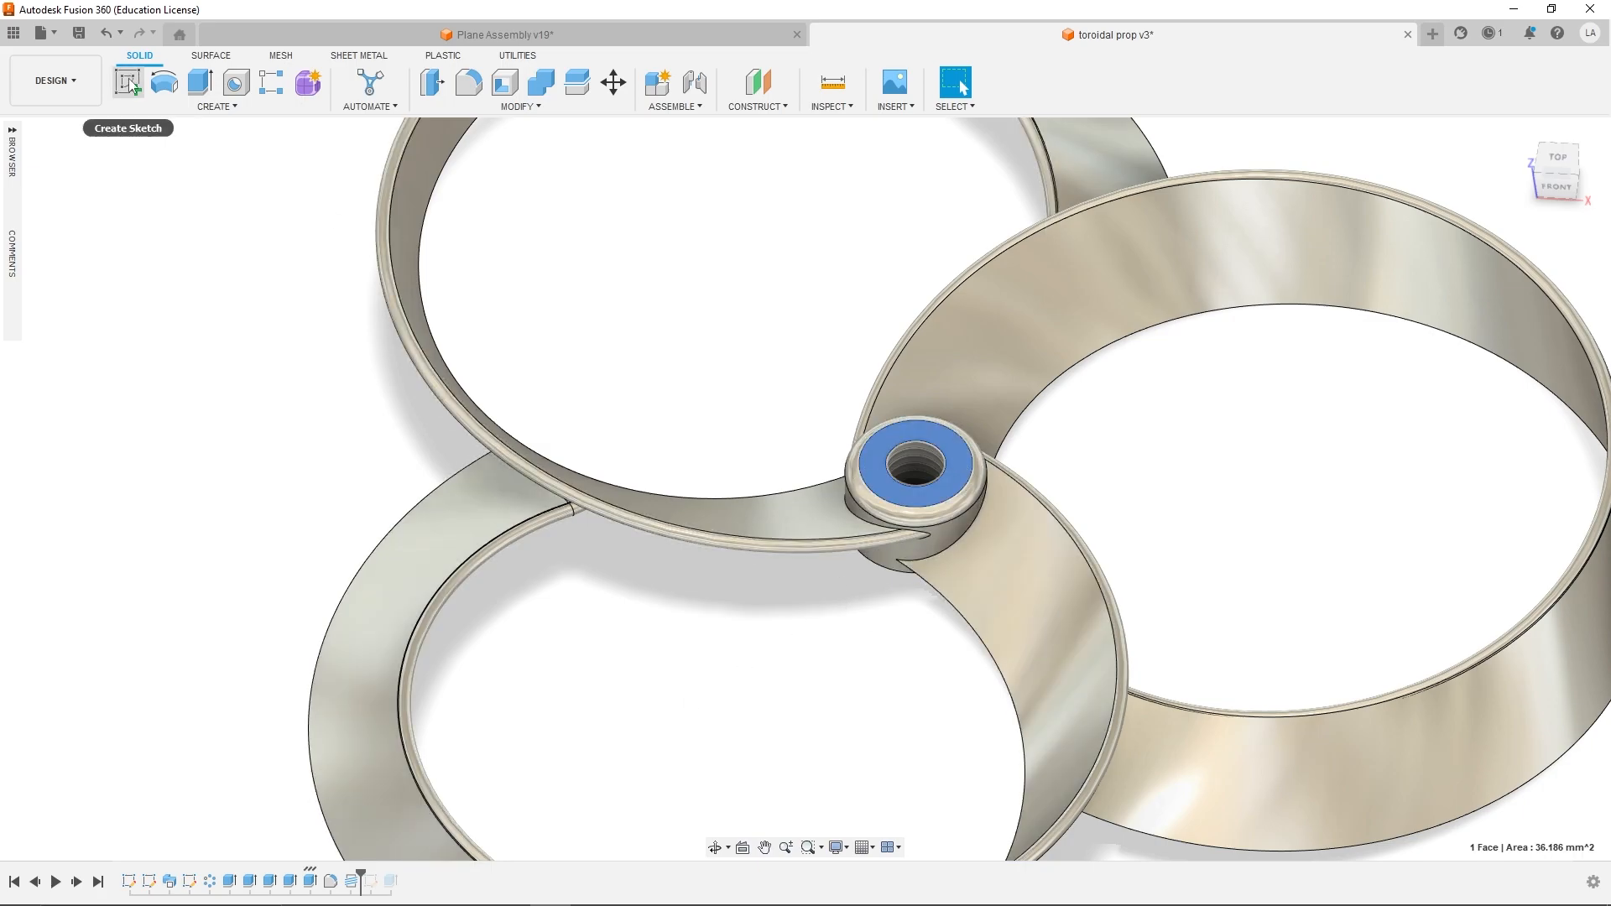
Sketch a 4 mm circle on the toroidal prop's hub face and cut it through
click(127, 82)
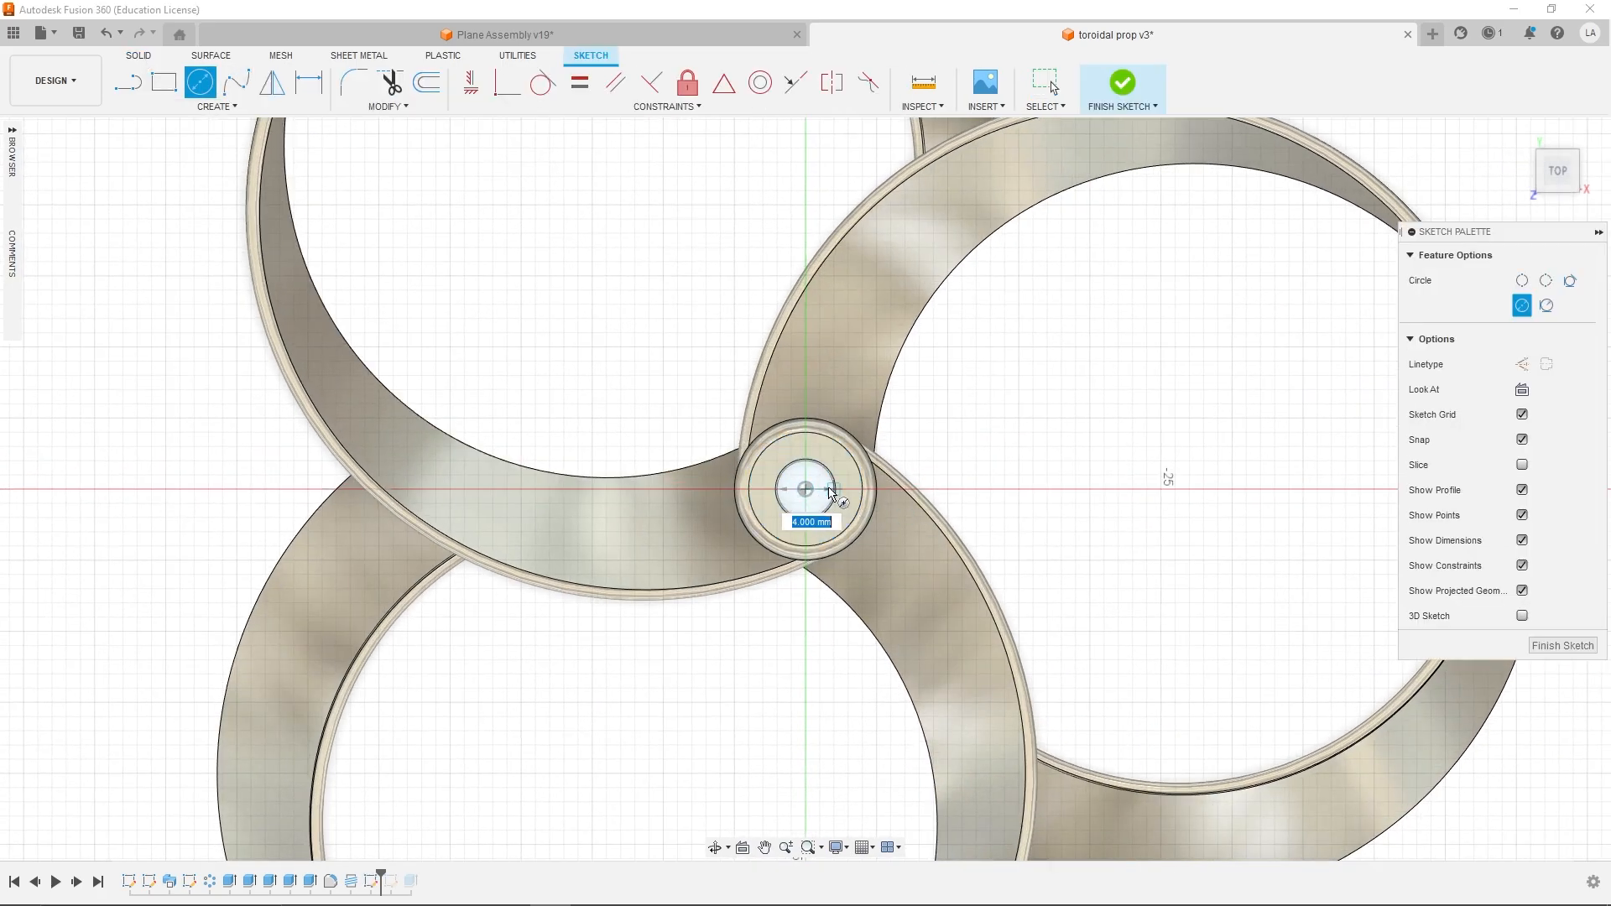
click(1122, 82)
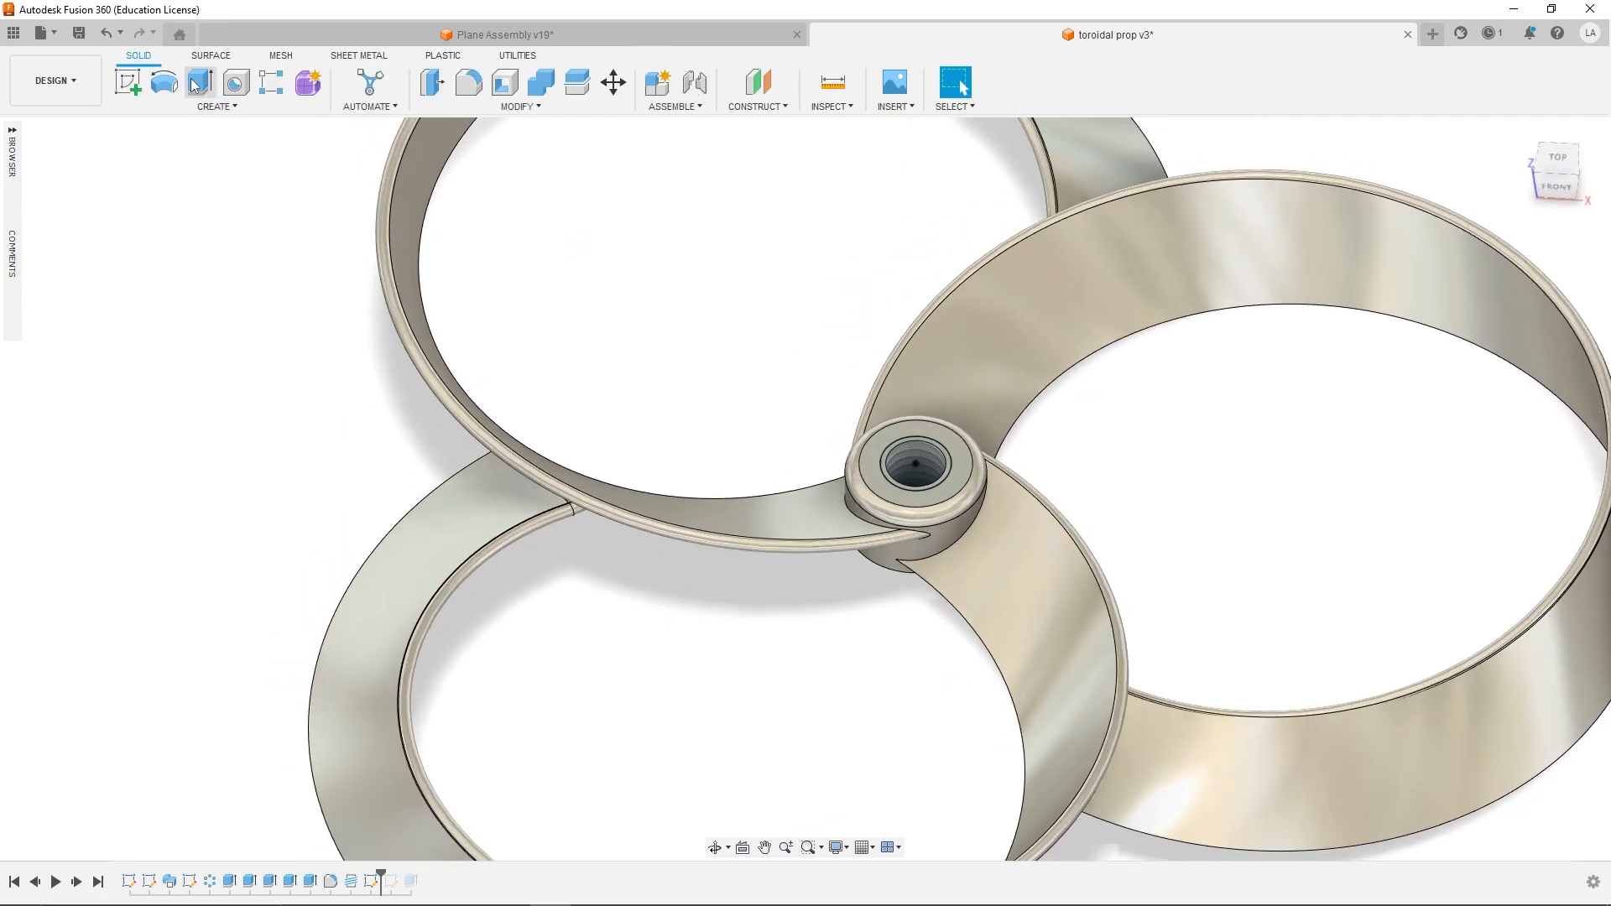
click(199, 84)
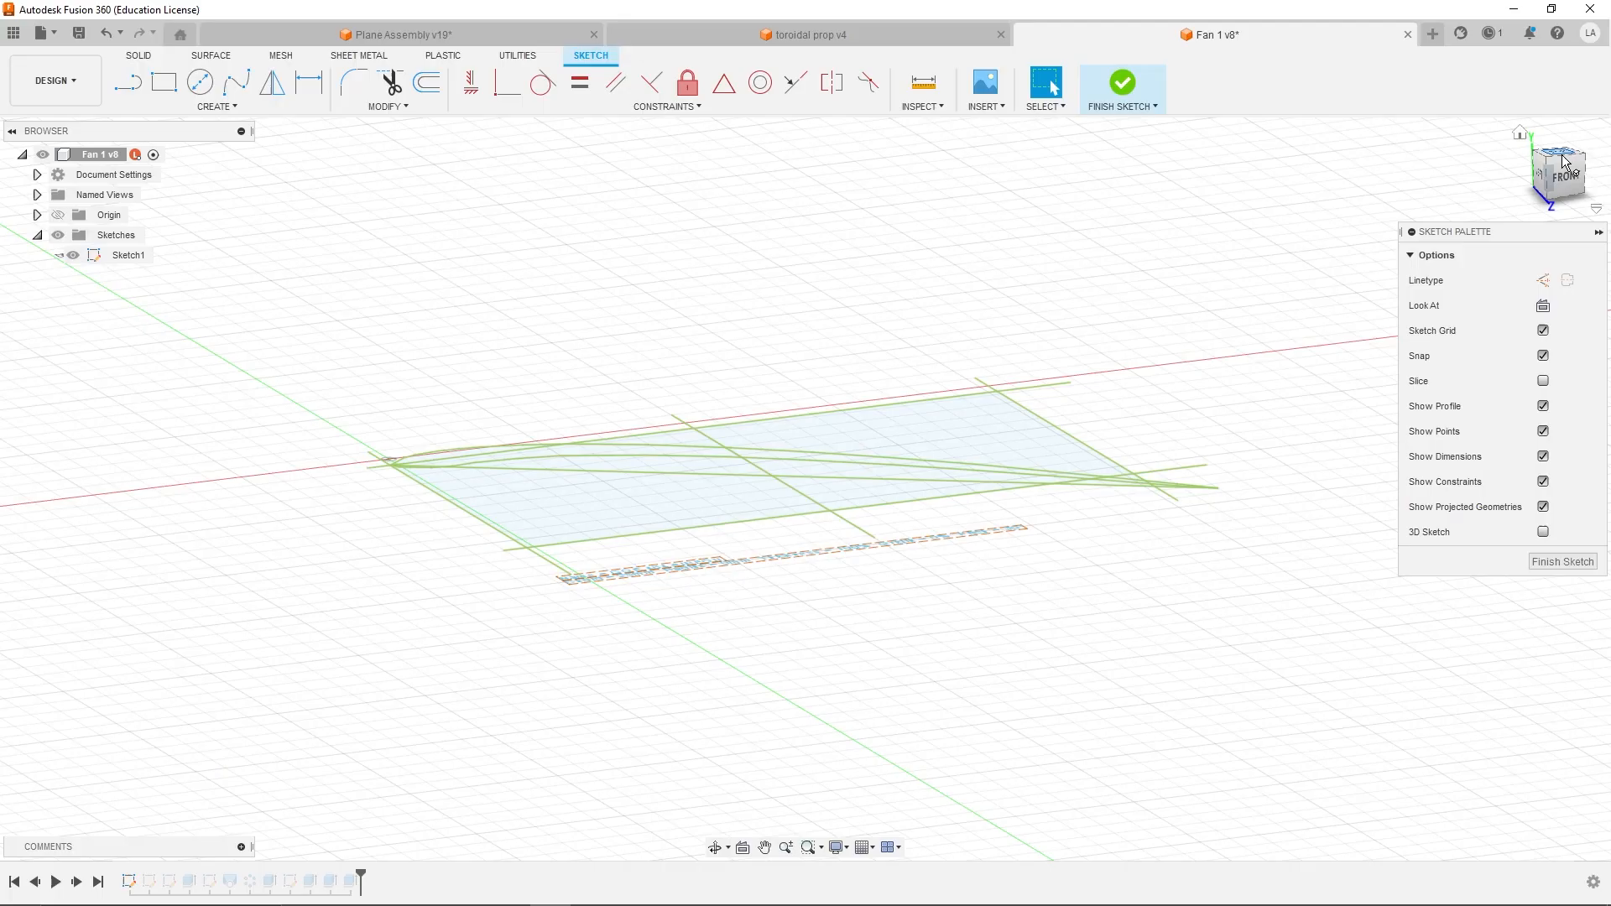
Finish the GOE 464 AIRFOIL sketch from the Top view and orbit the multi-blade fan
click(1551, 159)
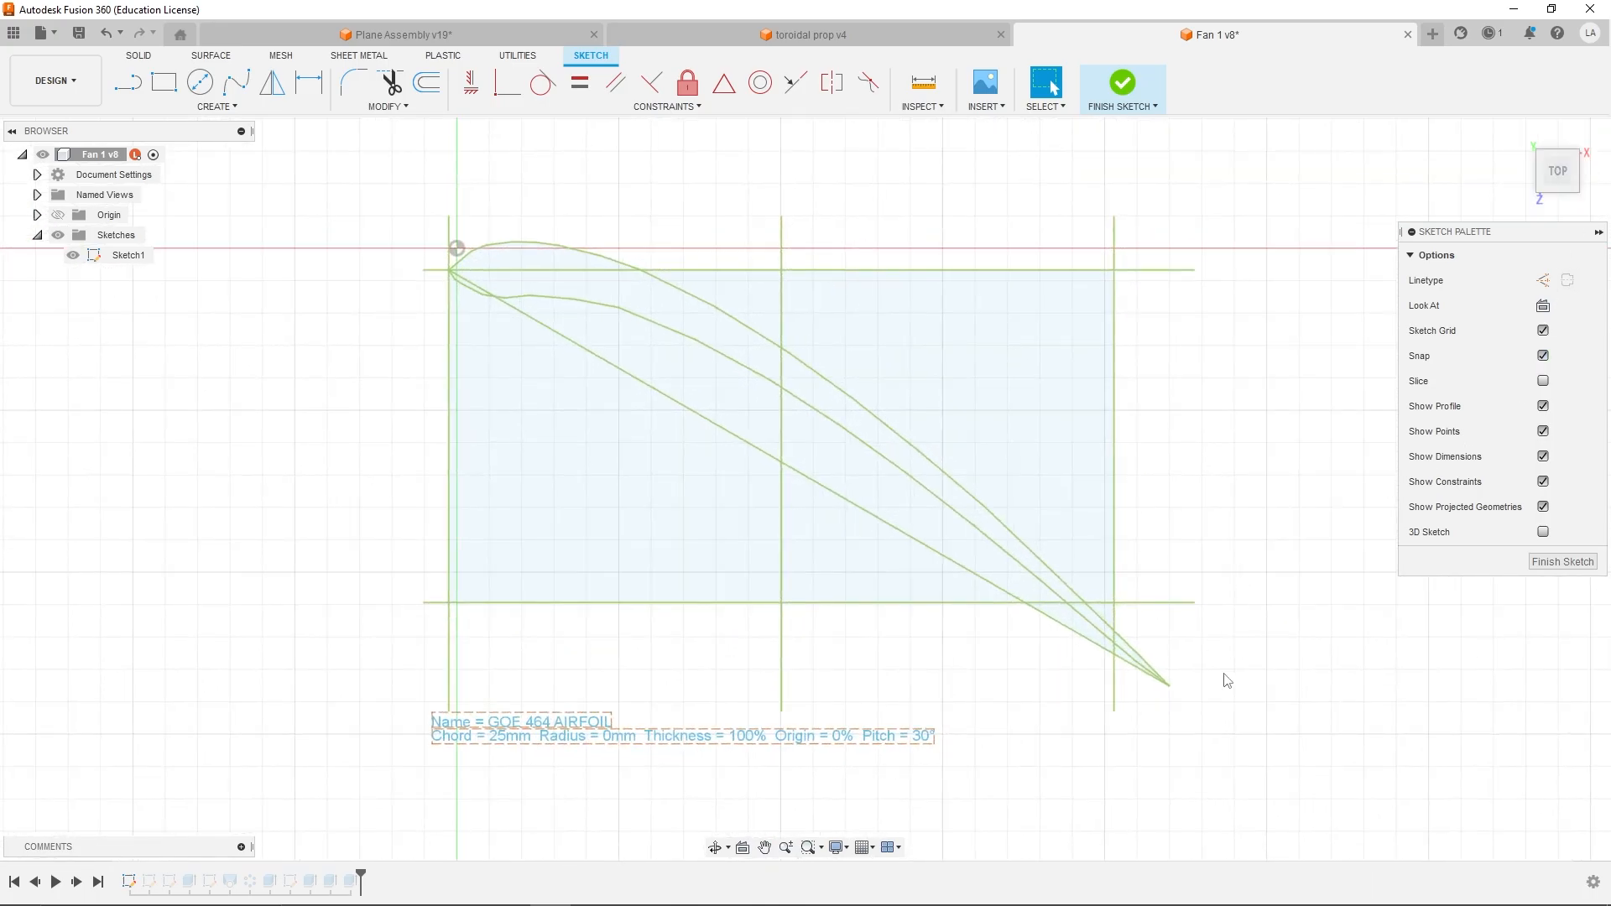
click(1122, 81)
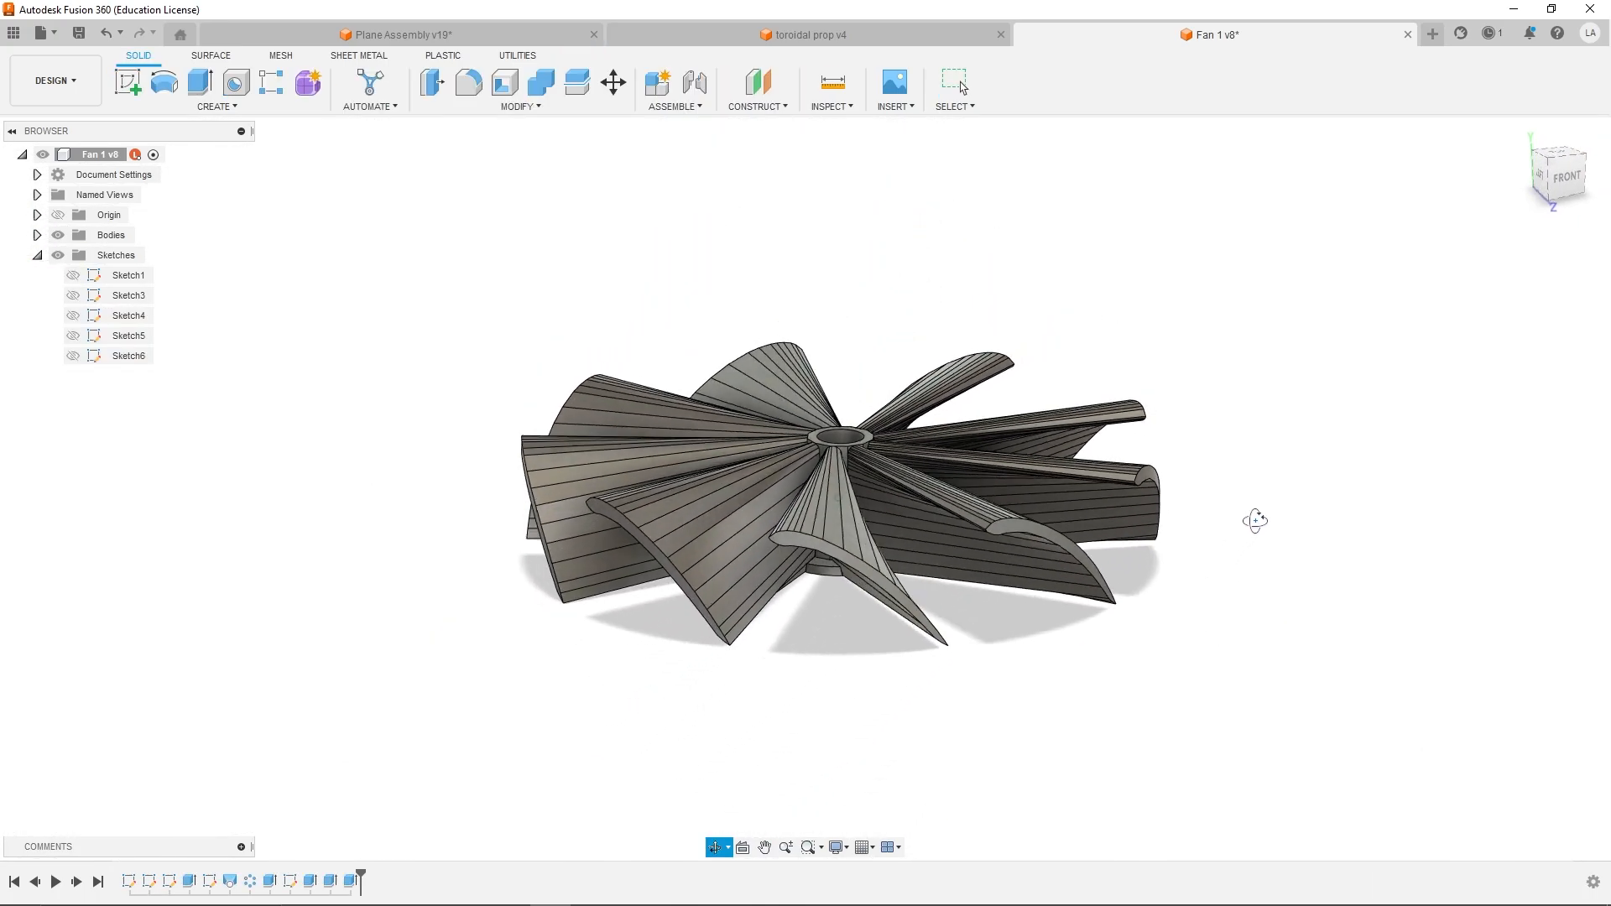
drag(1255, 520, 1411, 505)
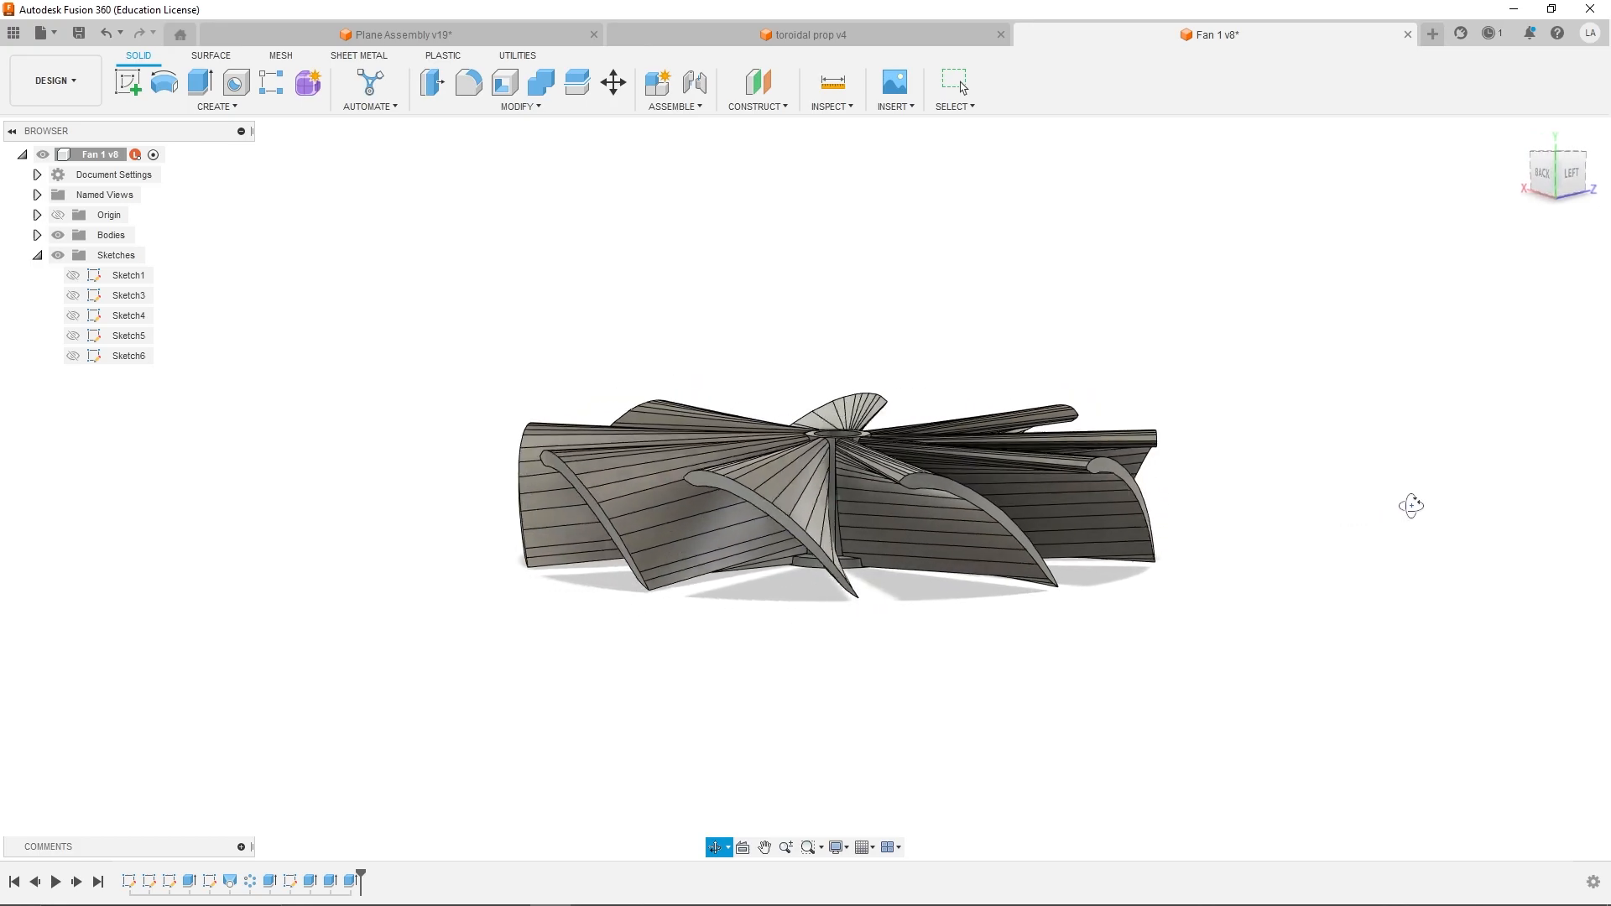
drag(1411, 504, 1487, 480)
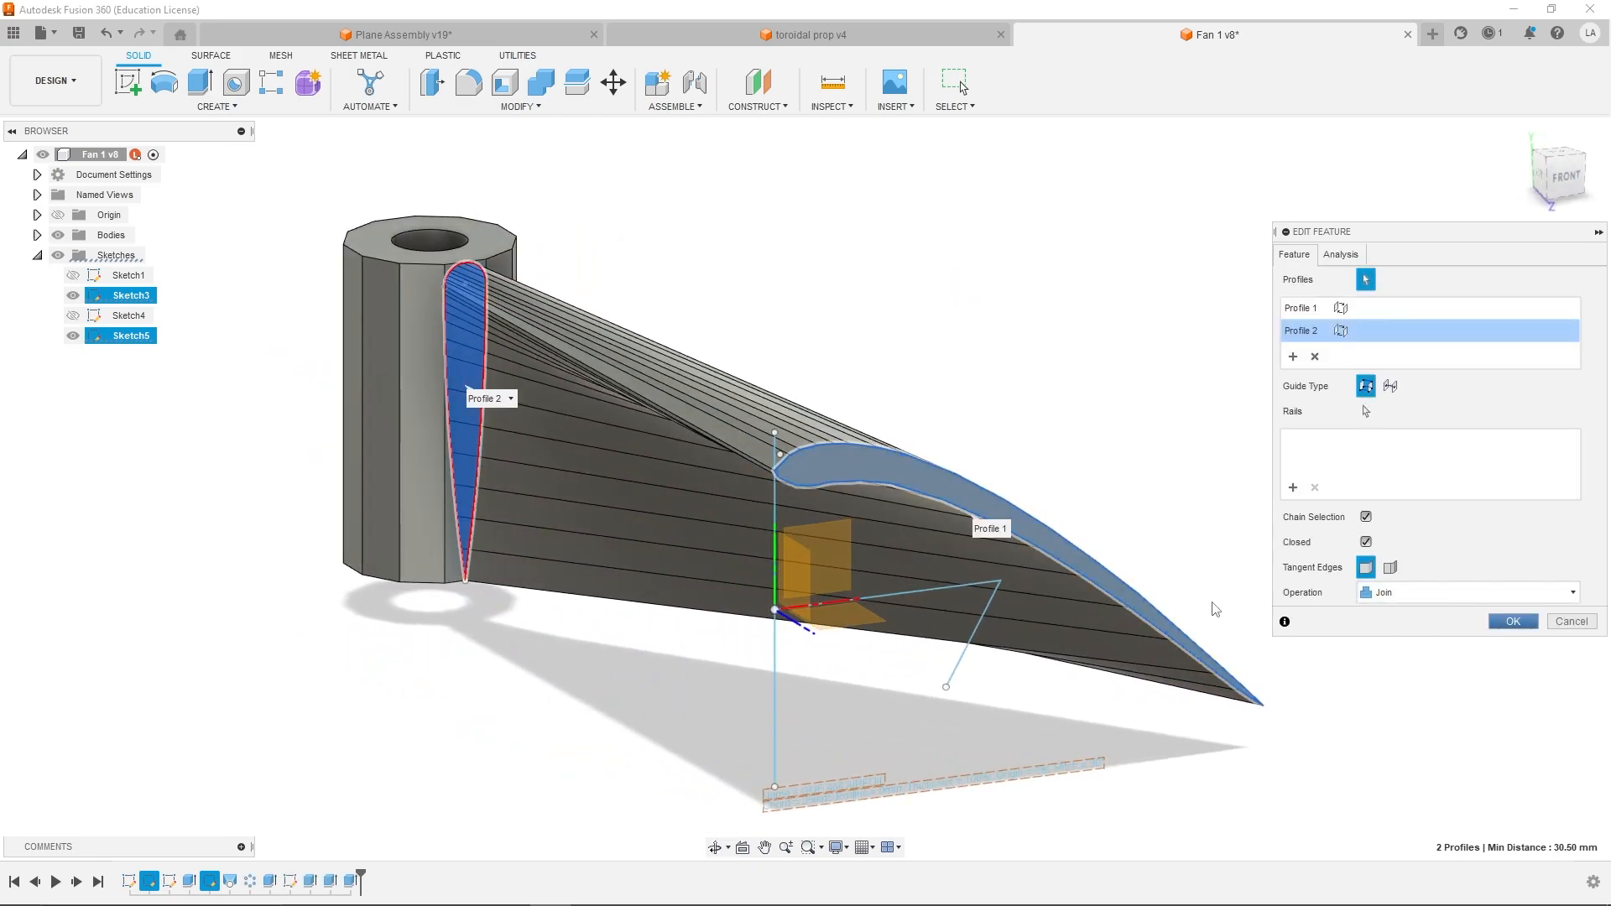
Confirm the blade loft between Profile 1 and Profile 2
click(1512, 621)
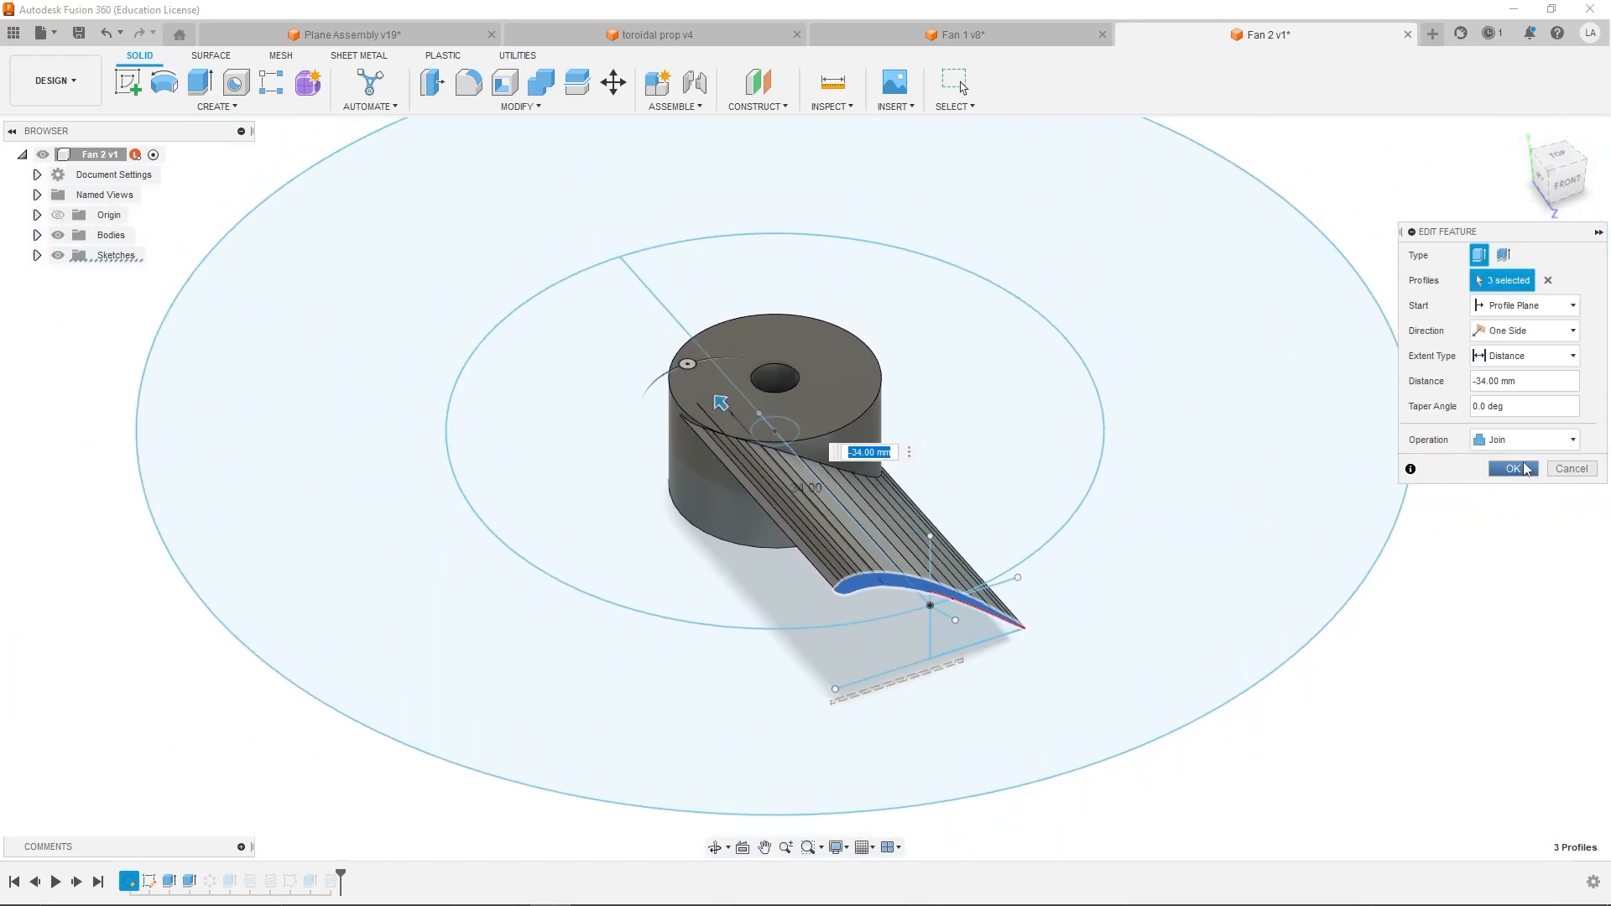
Confirm the Fan 2 extrusion of three profiles at -34 mm, joined to the hub
click(1513, 468)
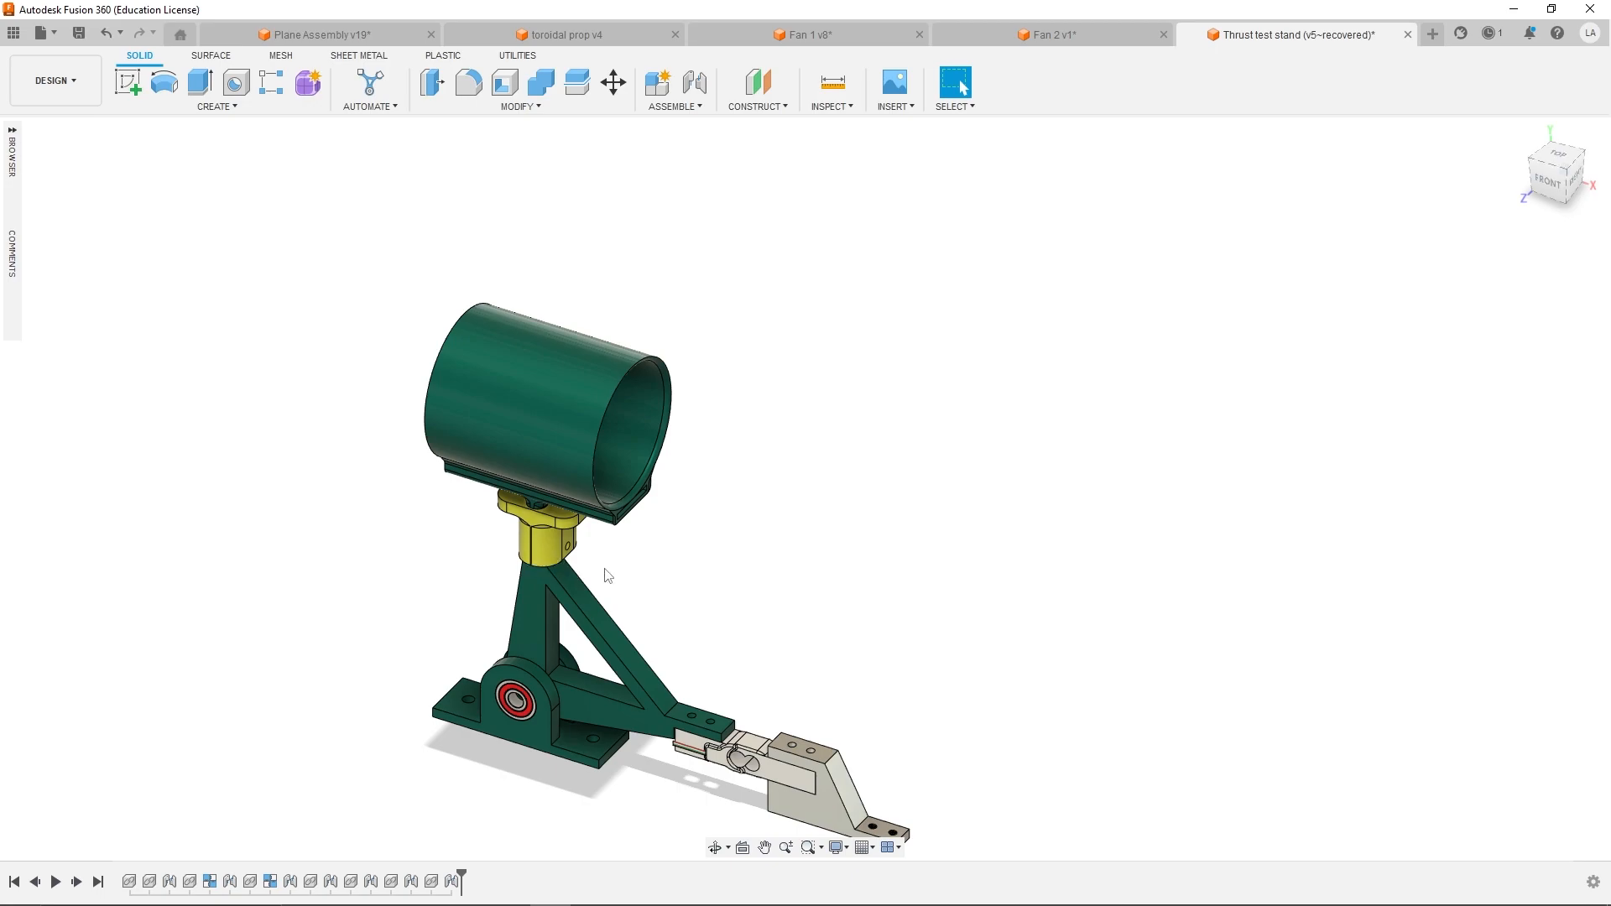
Orbit the thrust test stand to show the grey load-cell arm at its base
drag(606, 575, 733, 491)
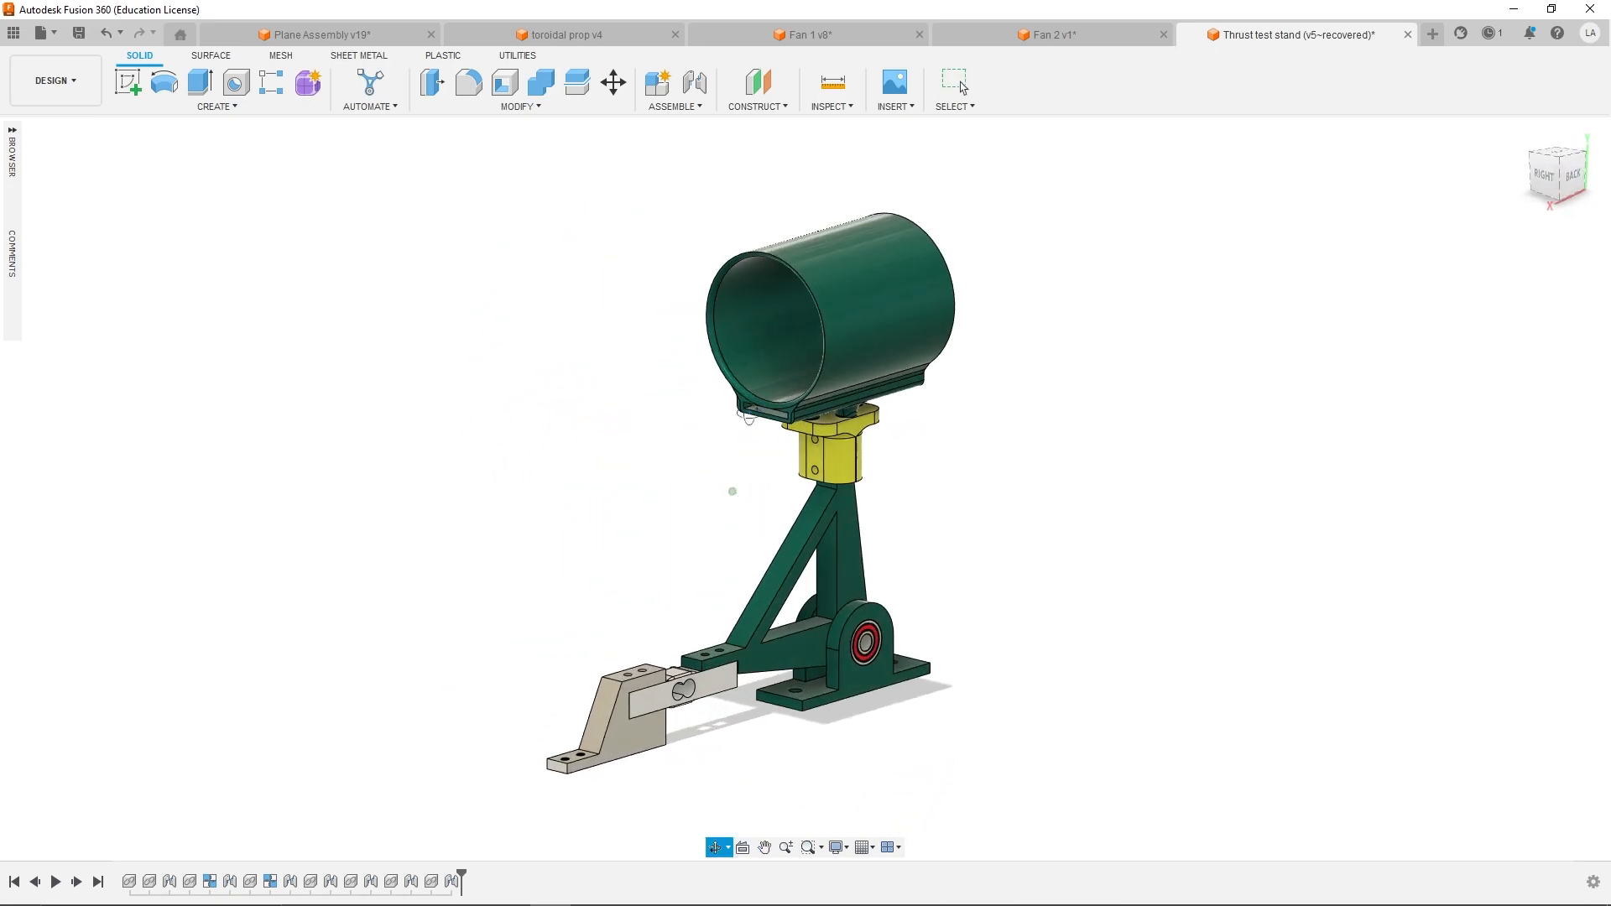